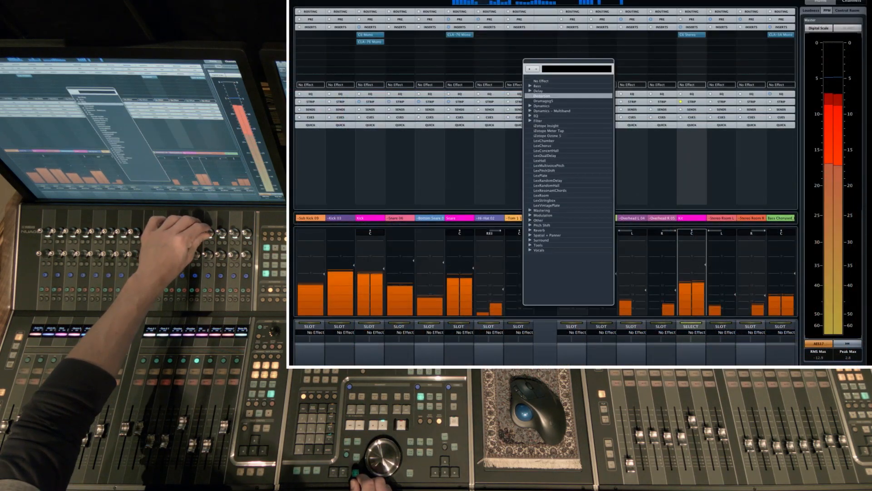
Step: Load Maximizer from the Dynamics folder into the insert slot, its editor showing
click(543, 106)
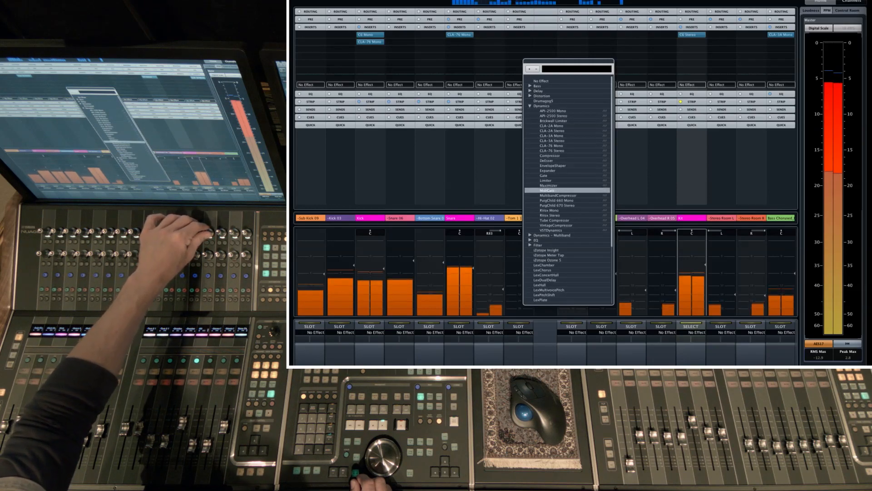
click(547, 190)
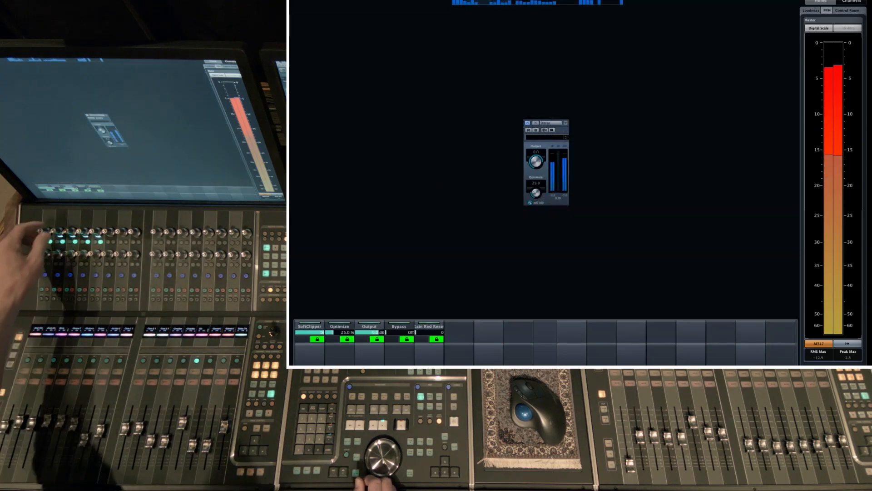